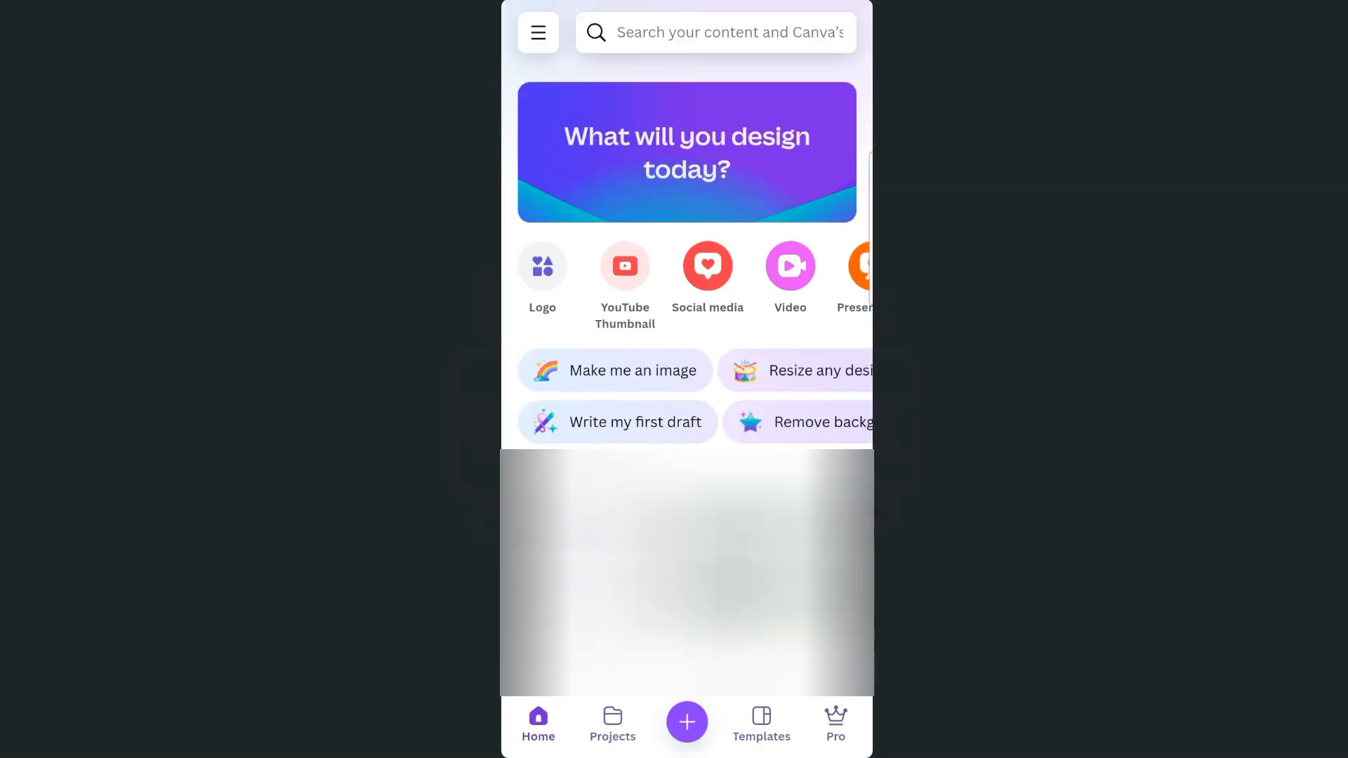
# Create a new blank square design from the Canva home screen
pyautogui.click(686, 721)
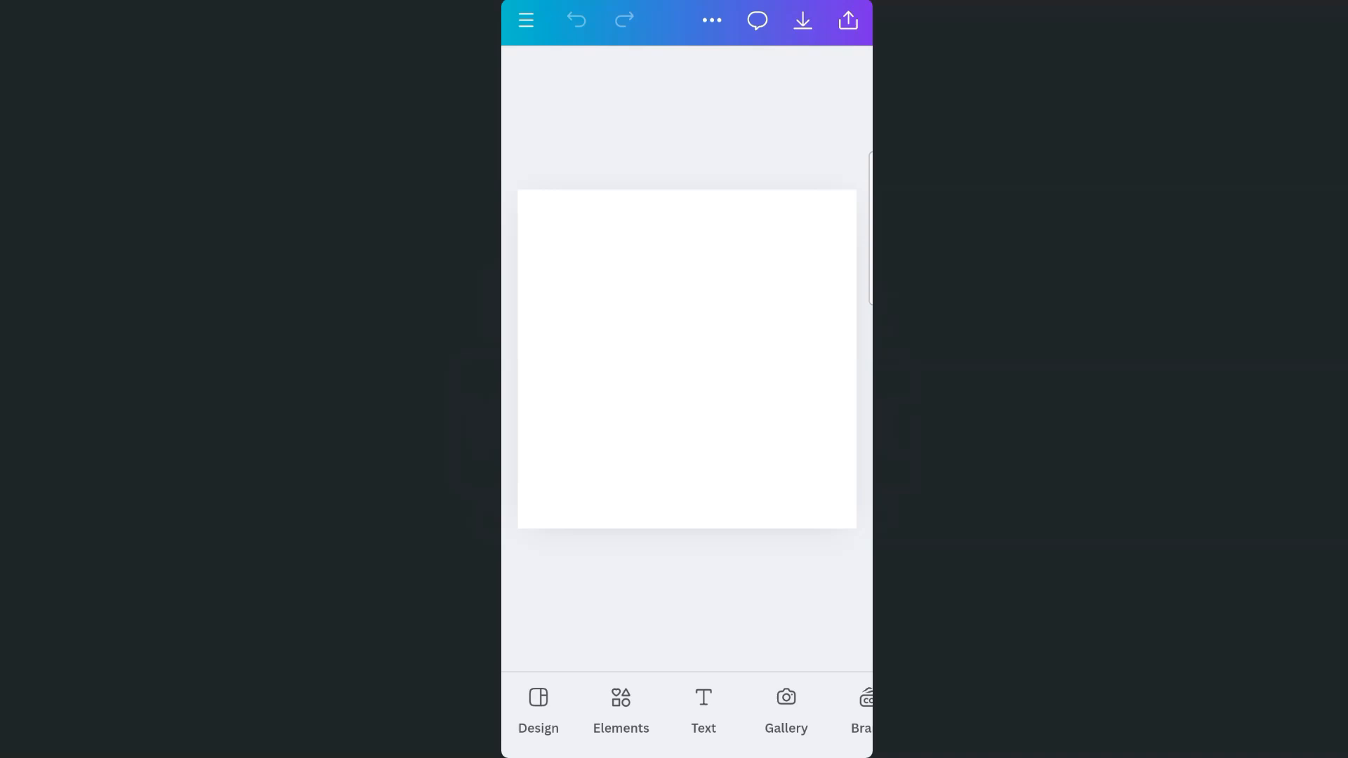
pyautogui.click(702, 712)
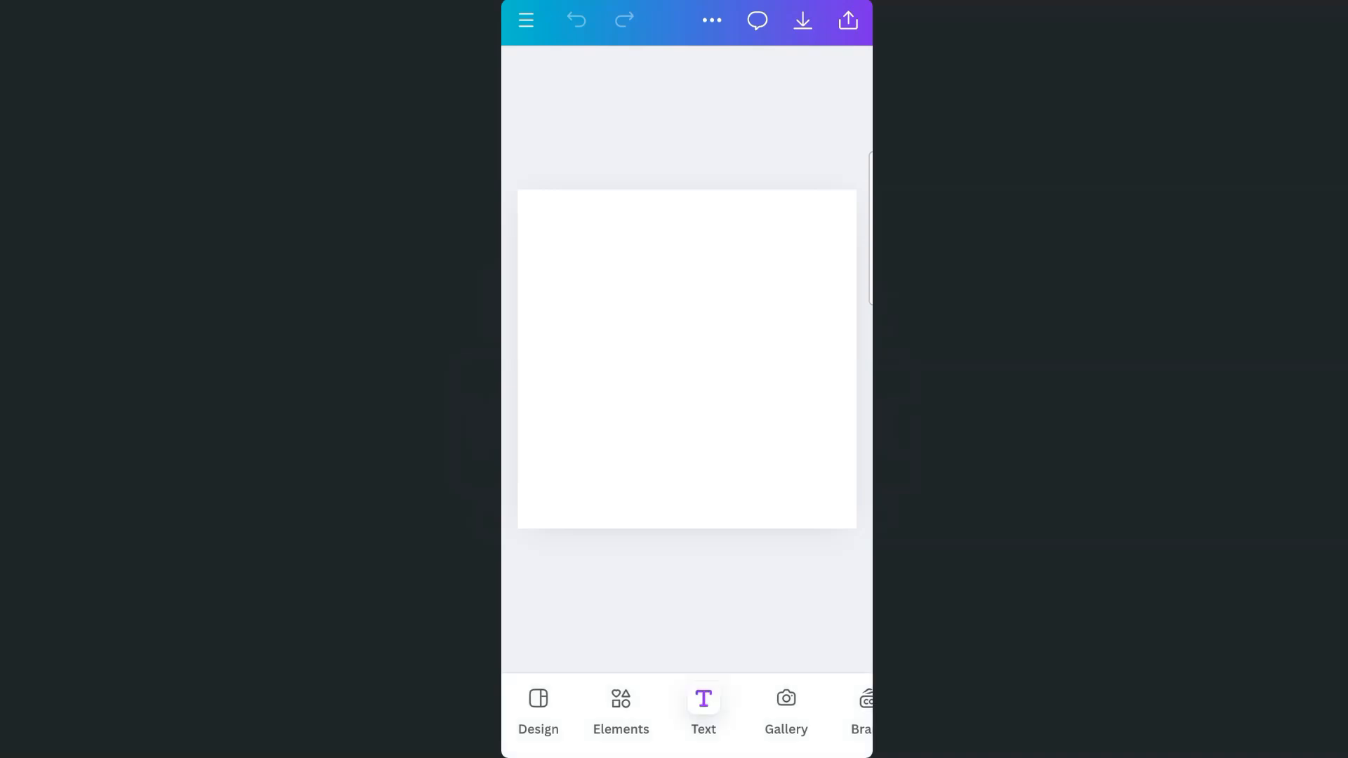
# Add a text box reading 'STORE COPY' to the canvas
pyautogui.click(703, 709)
pyautogui.write('STORE C')
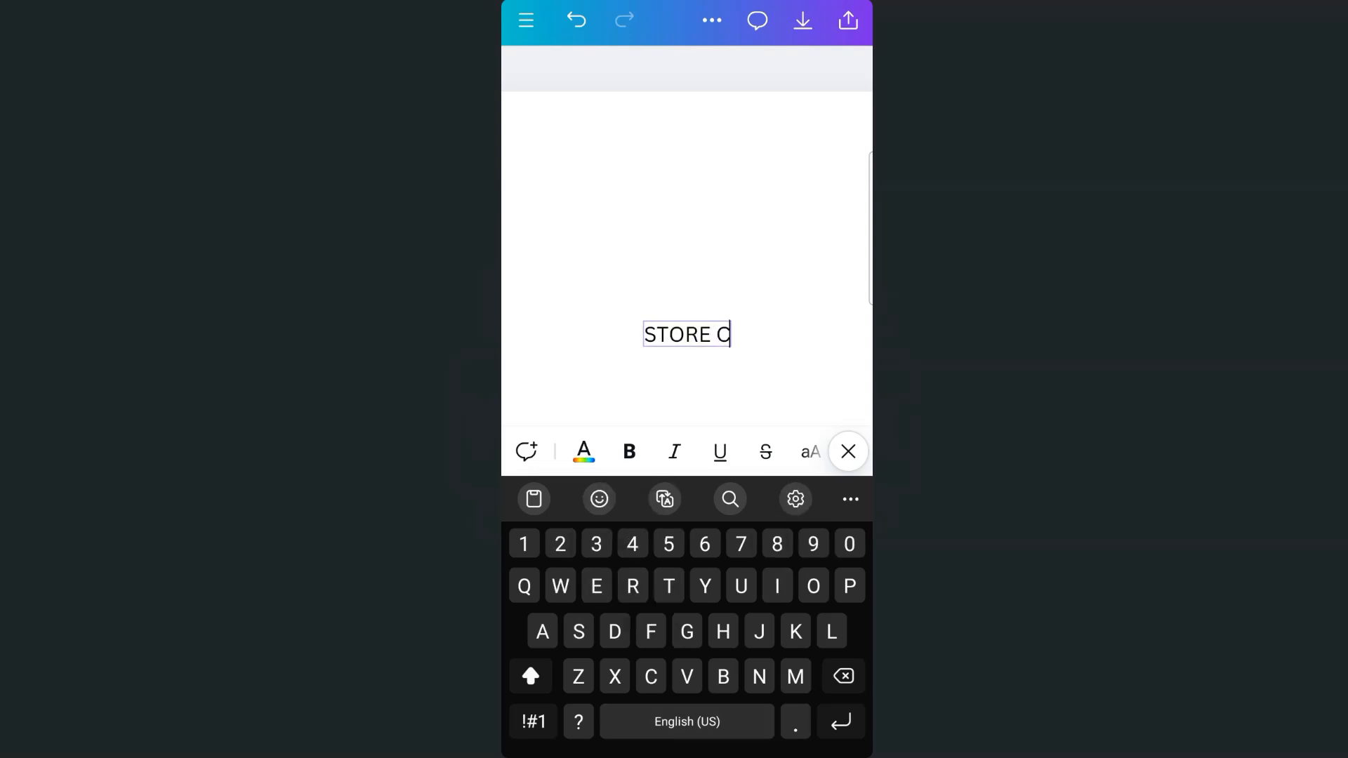
pyautogui.write('OPY')
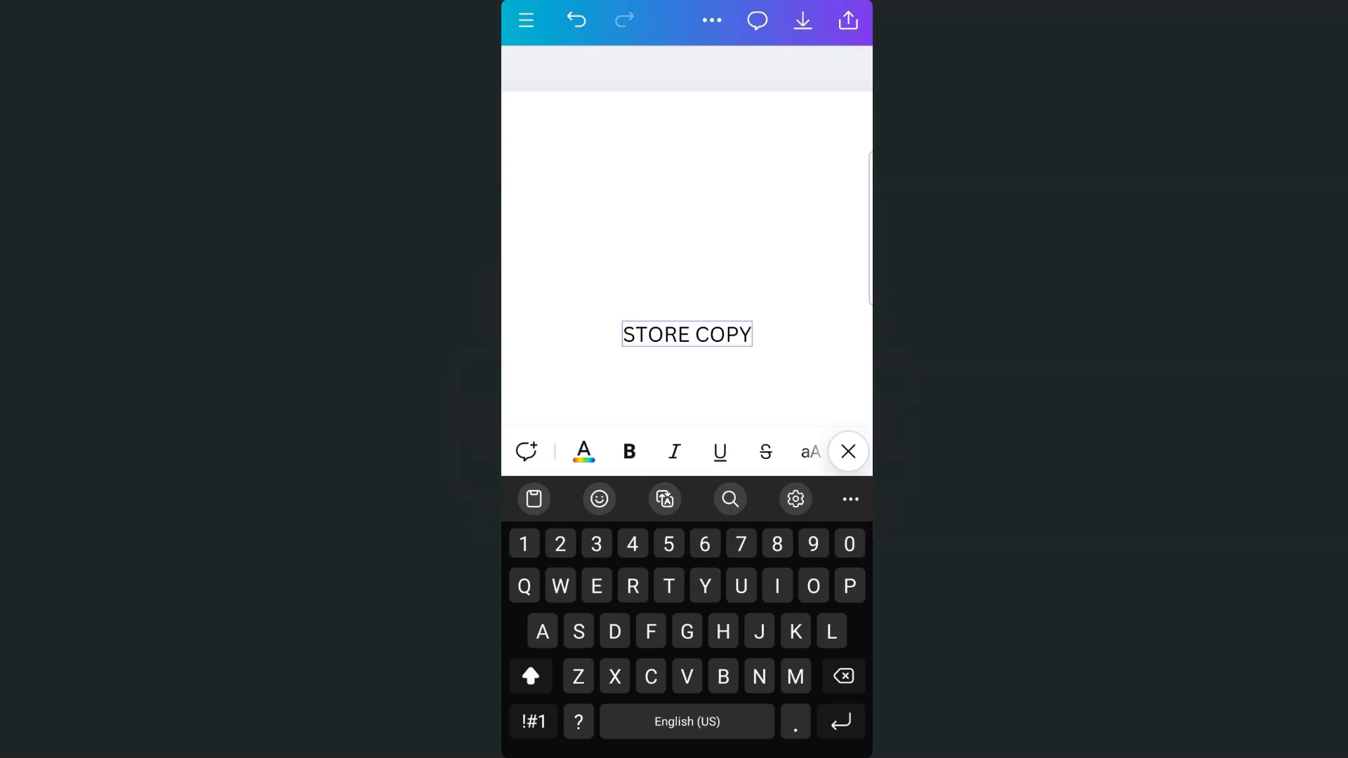
pyautogui.click(847, 451)
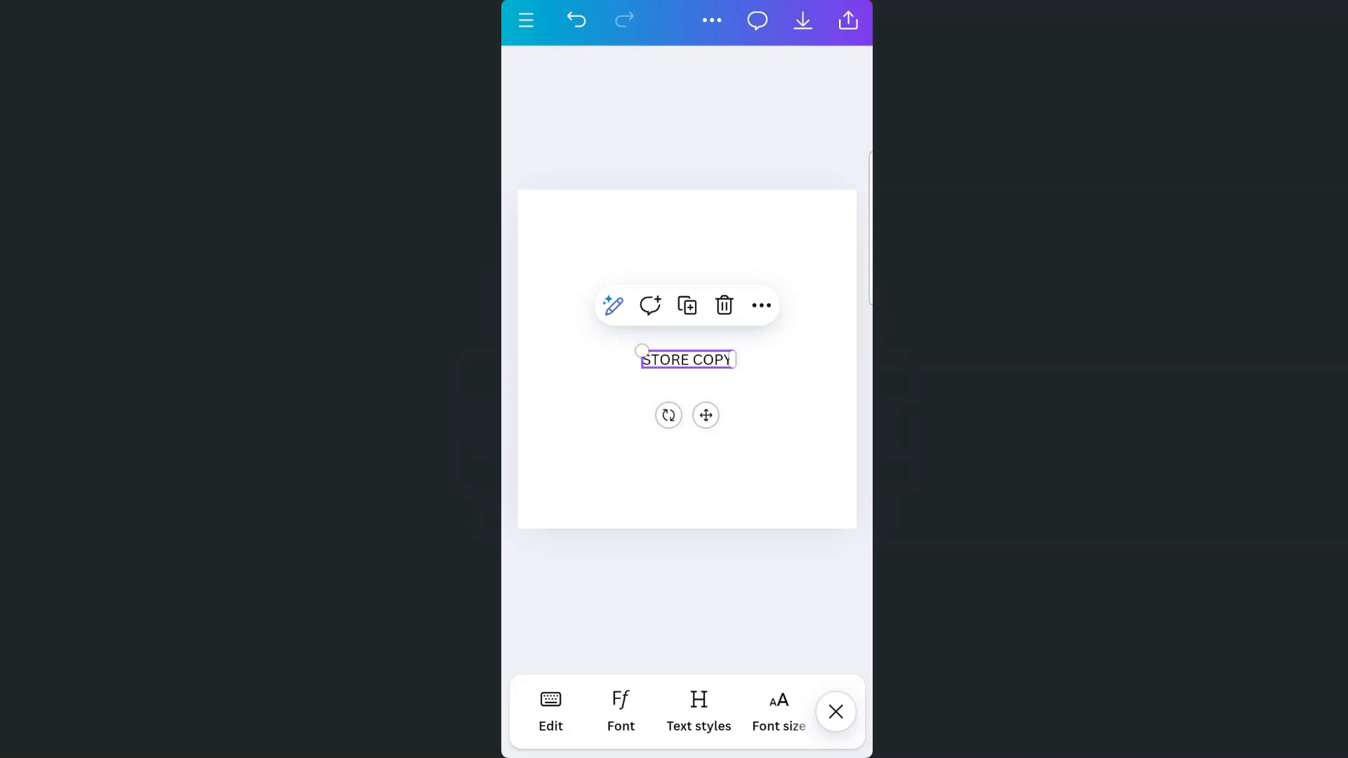
# Bold the STORE COPY text, give it a heavy font, enlarge it and rotate it diagonally
pyautogui.click(698, 711)
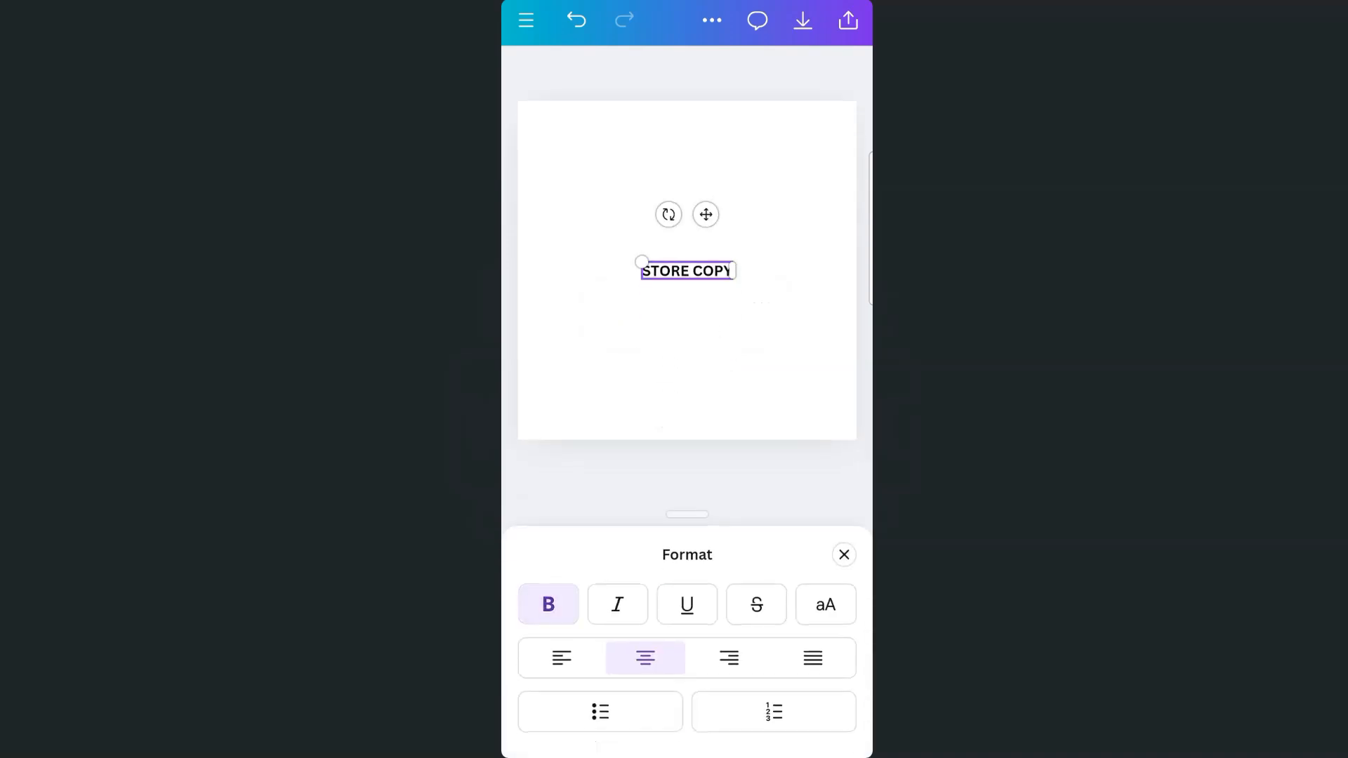
pyautogui.click(844, 554)
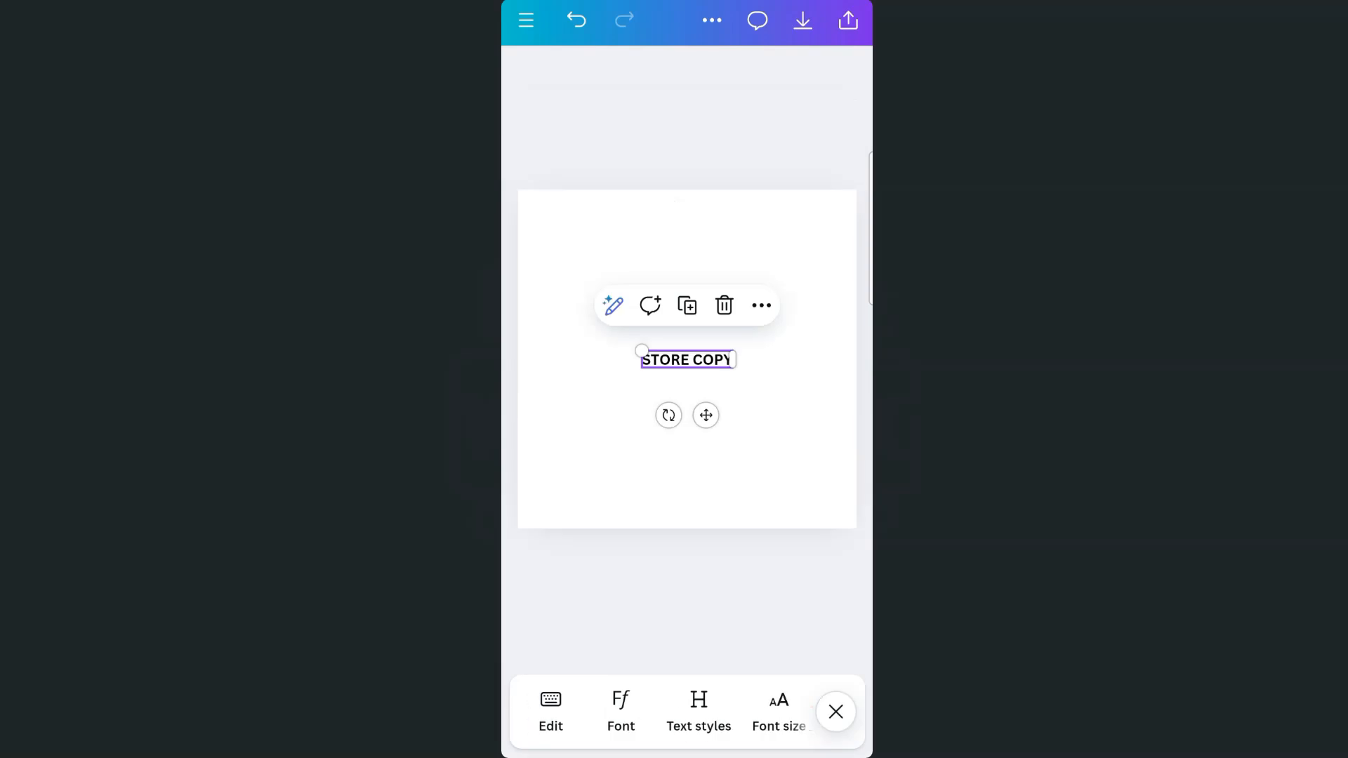
pyautogui.click(619, 710)
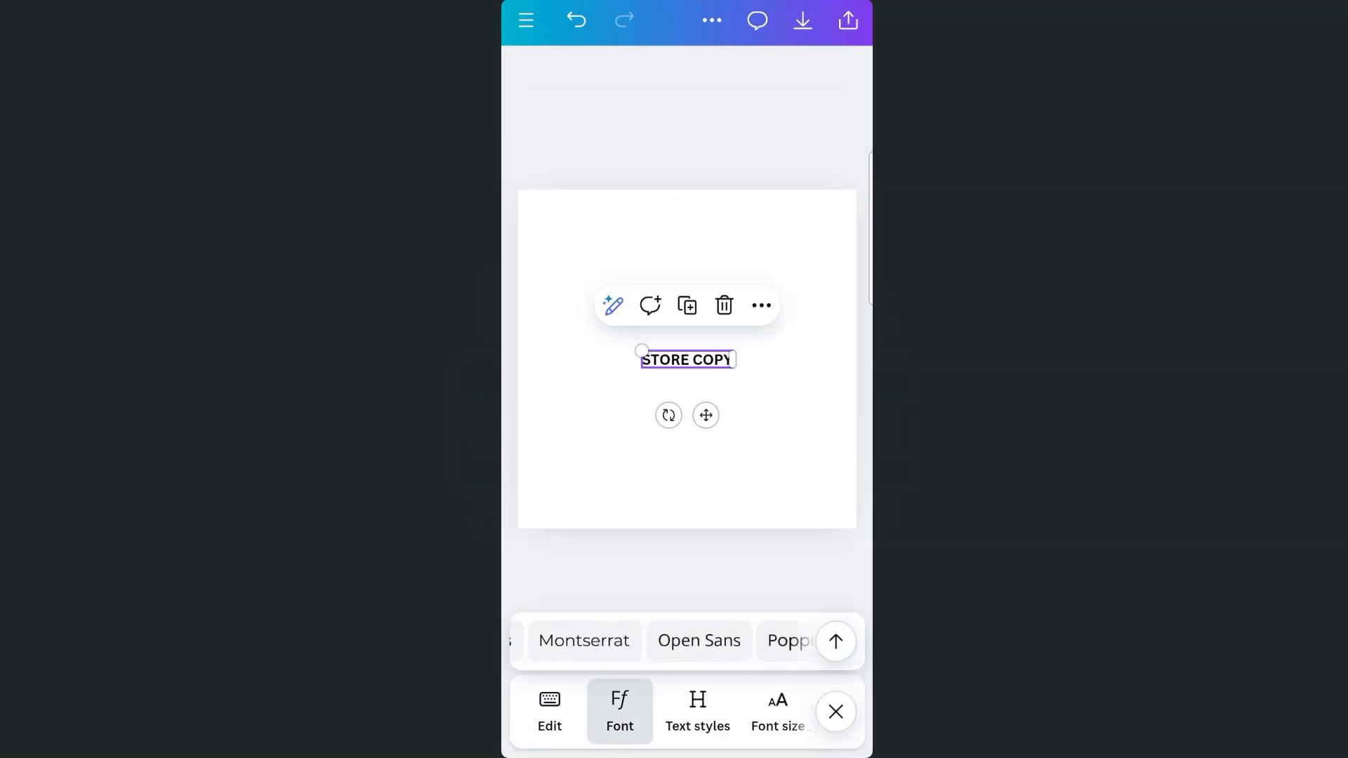
pyautogui.hscroll(-3)
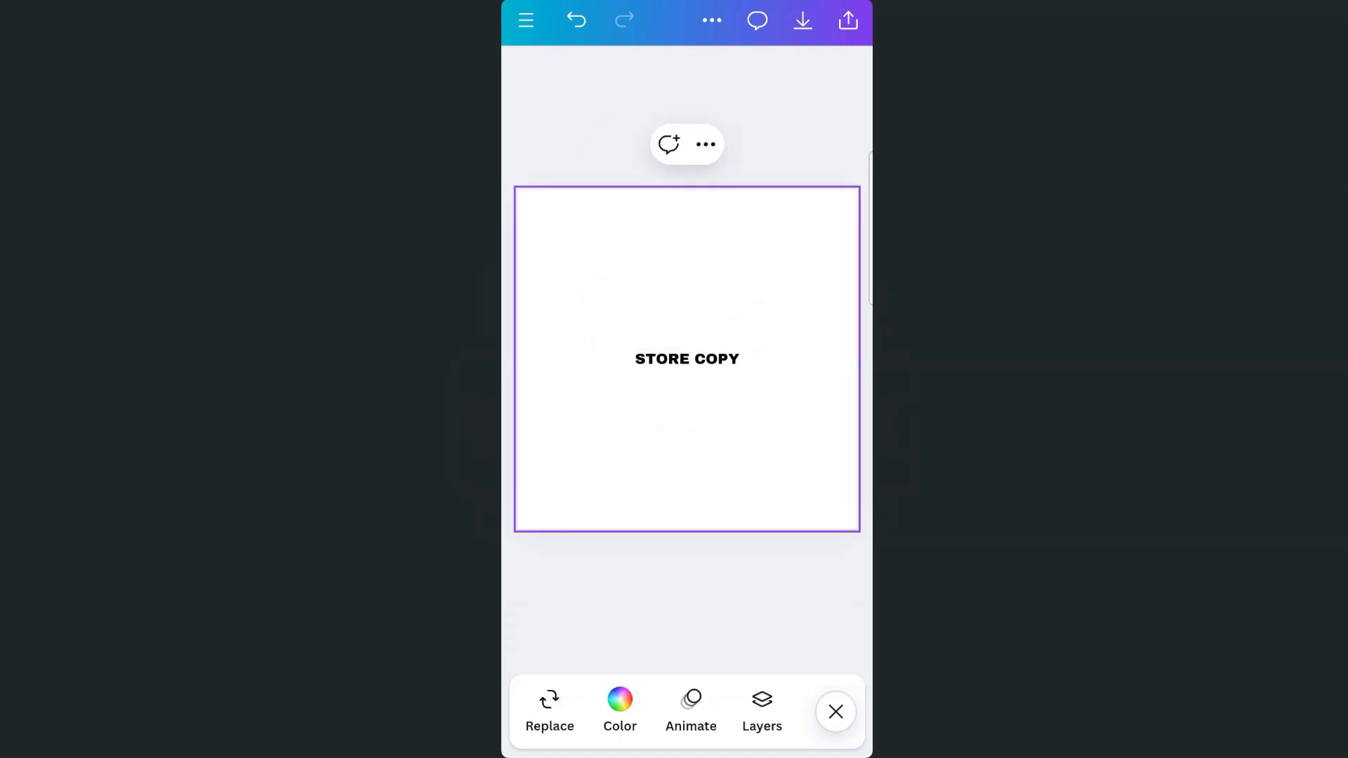
pyautogui.click(686, 358)
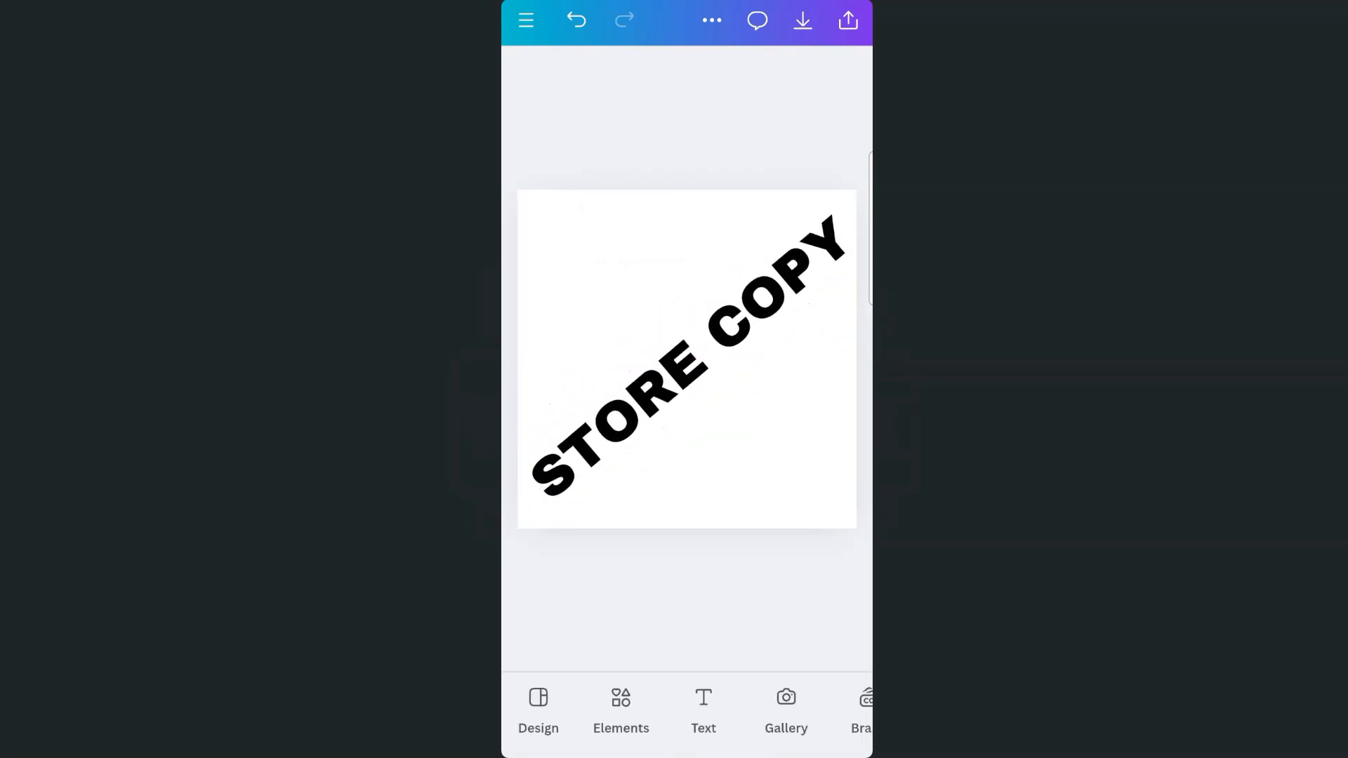
# Lower the STORE COPY text's transparency to a faded watermark and bring up download options
pyautogui.click(686, 353)
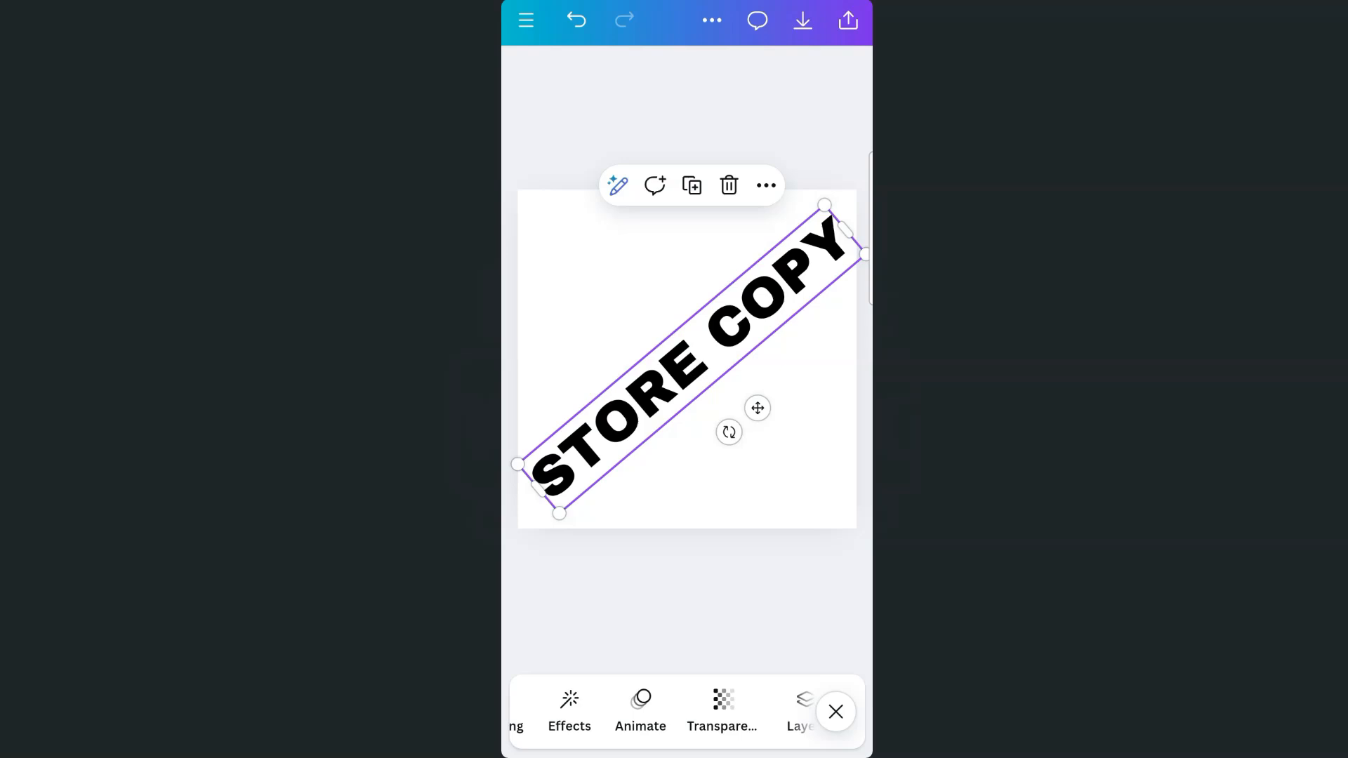
pyautogui.click(722, 712)
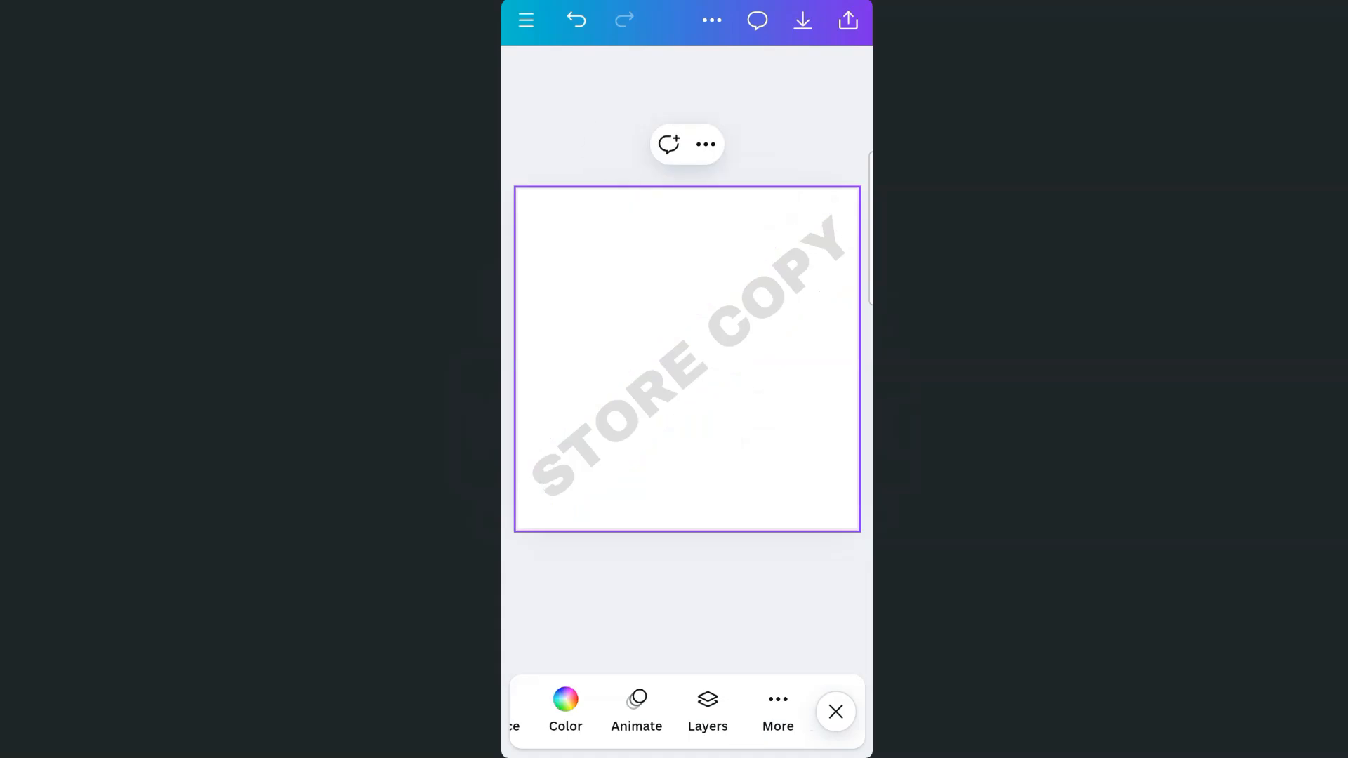
pyautogui.click(802, 20)
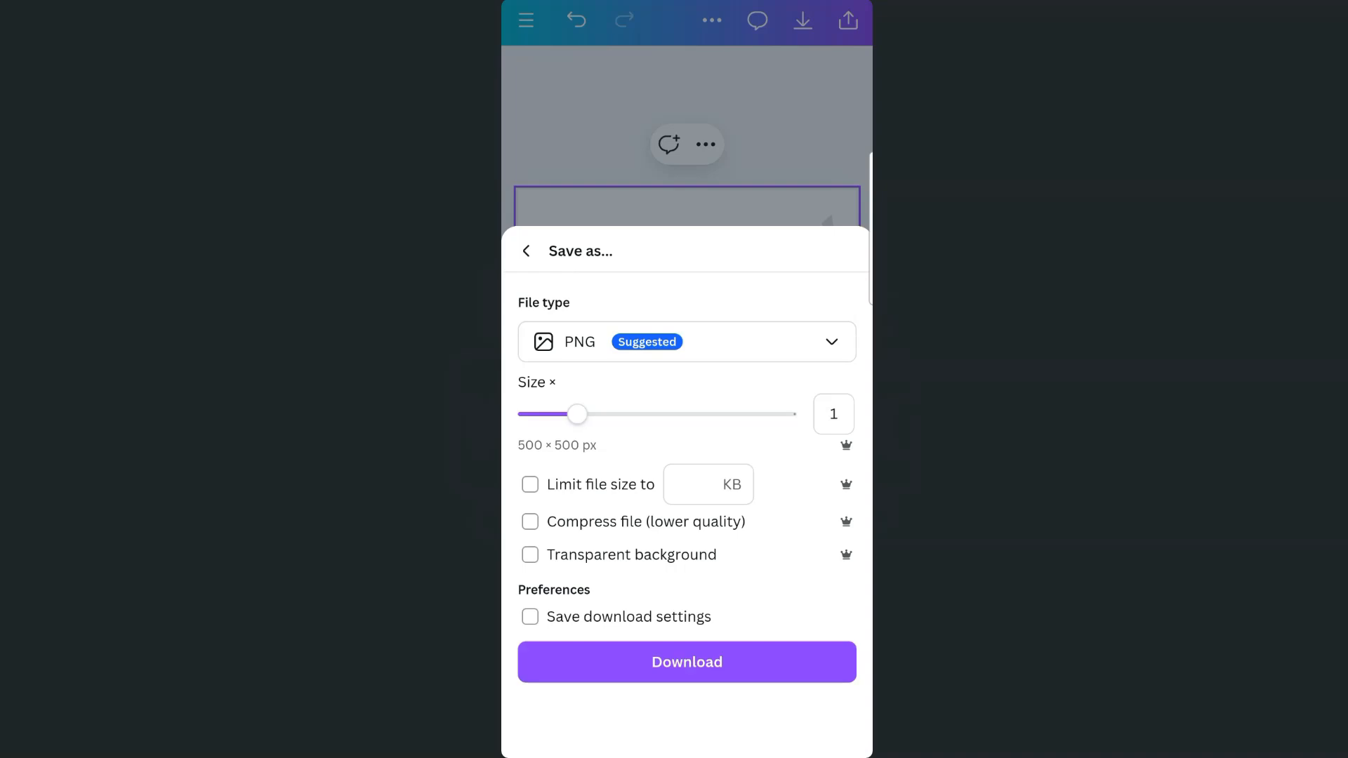
# Download the watermark as a PNG with a transparent background
pyautogui.click(529, 554)
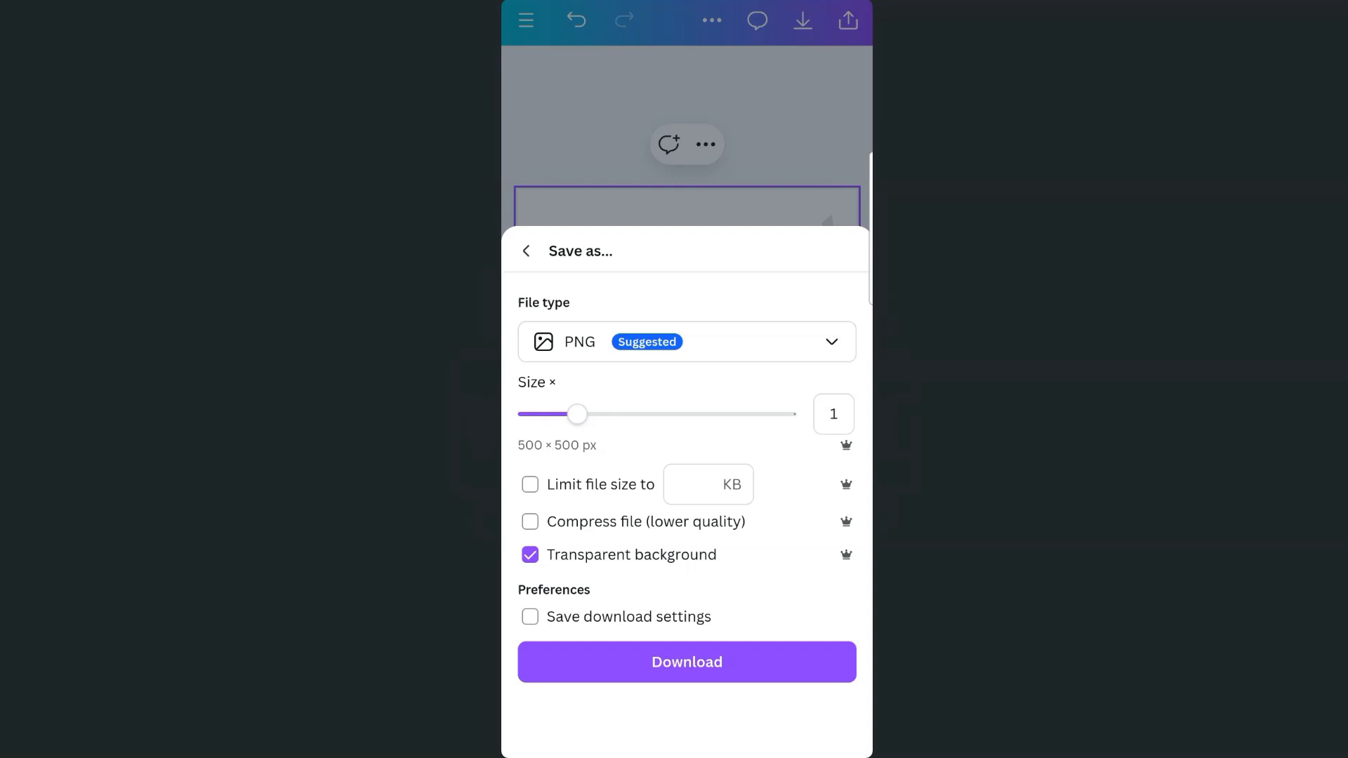
pyautogui.click(686, 661)
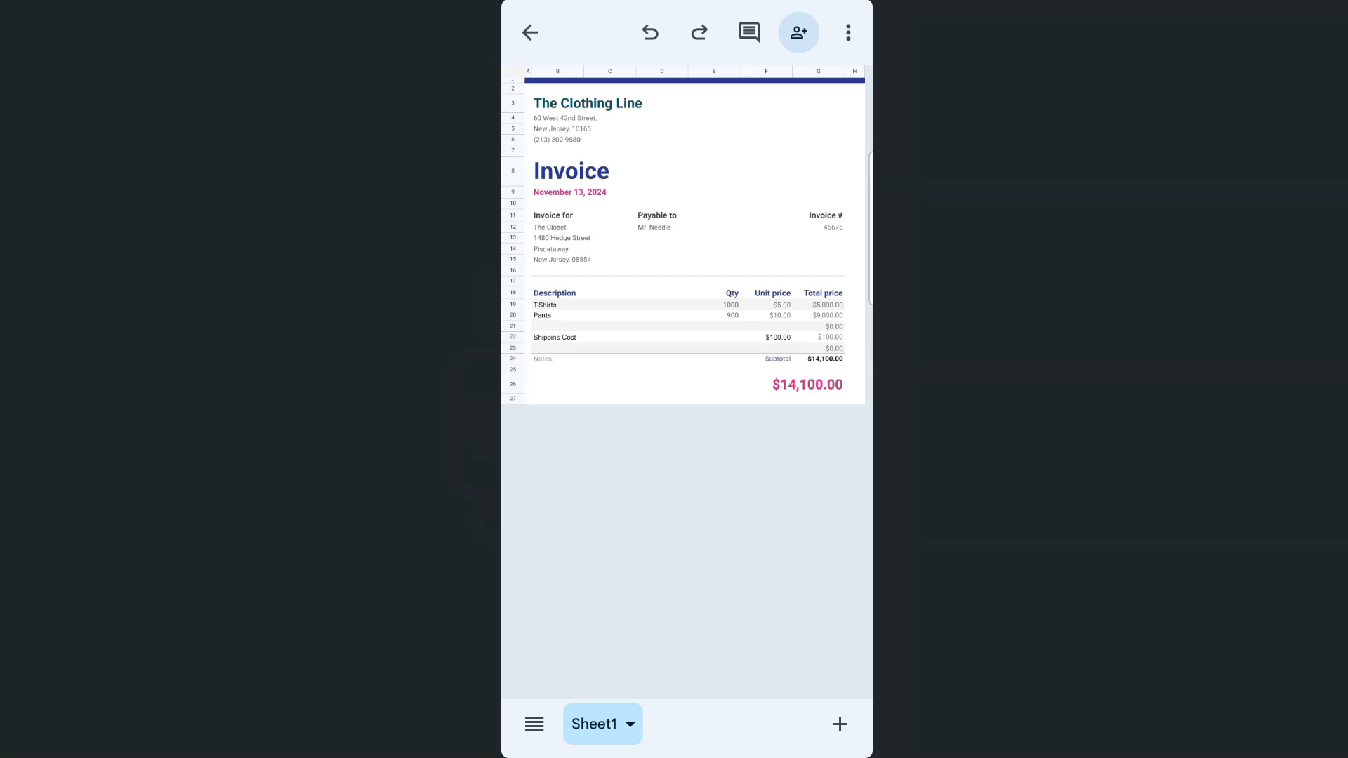
# Edit the invoice sheet, select a cell and bring up the Insert > Image over cells choices
pyautogui.click(713, 127)
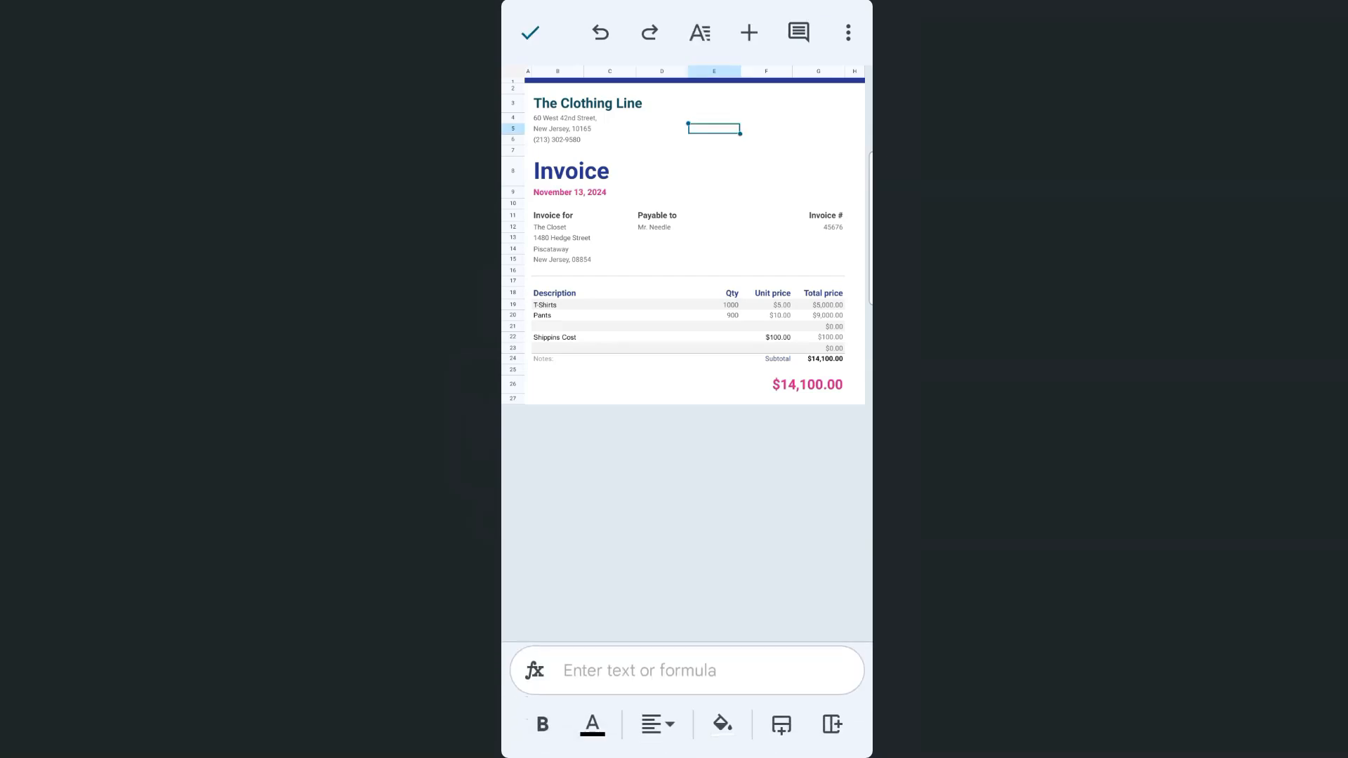
pyautogui.click(610, 130)
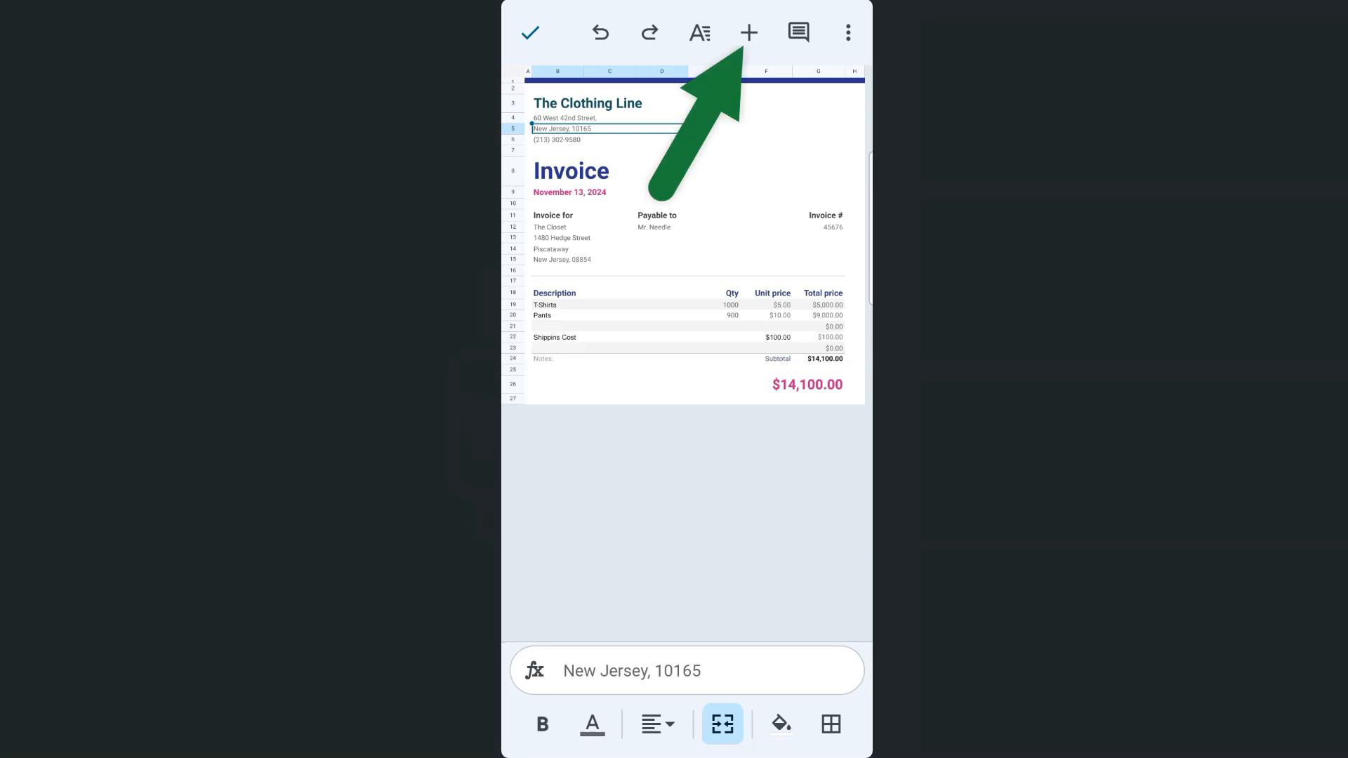
pyautogui.click(747, 33)
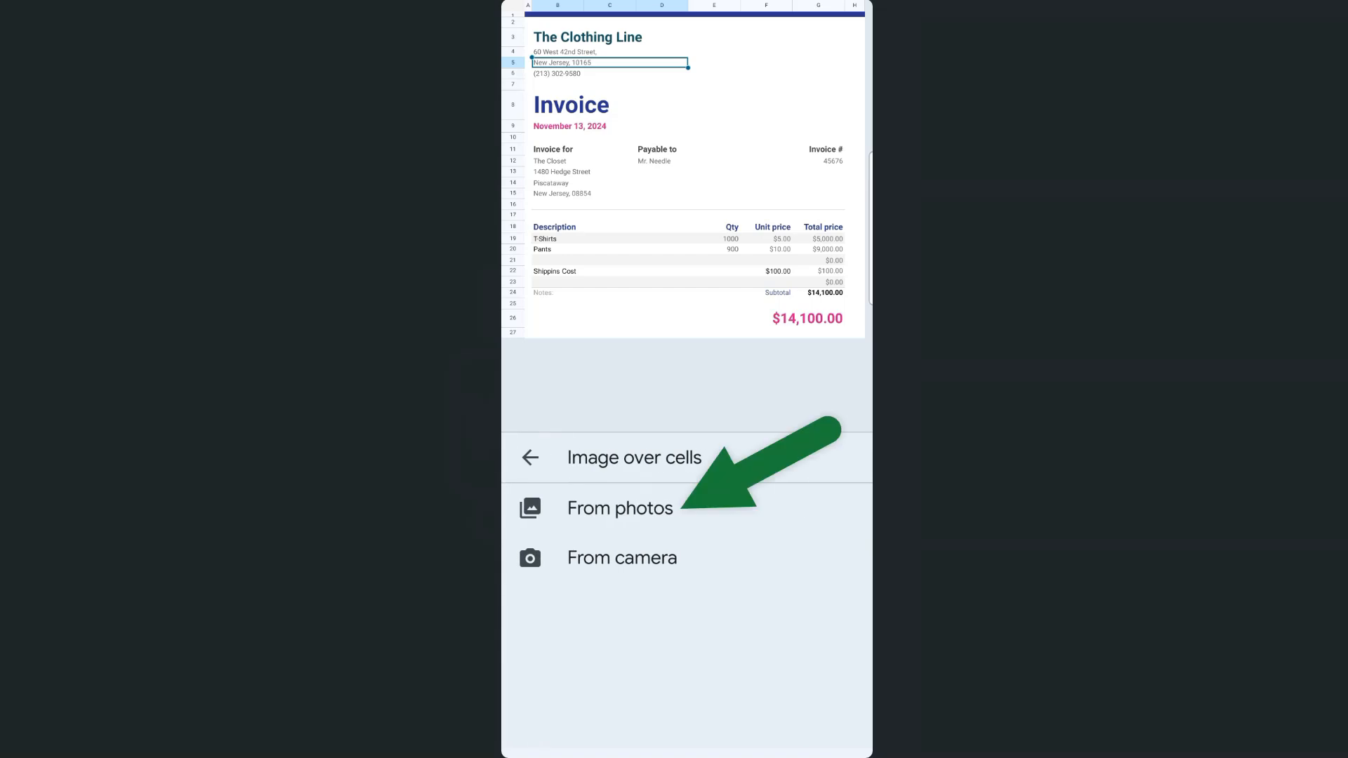
# Insert the STORE COPY image from photos and stretch it diagonally over the whole invoice
pyautogui.click(620, 507)
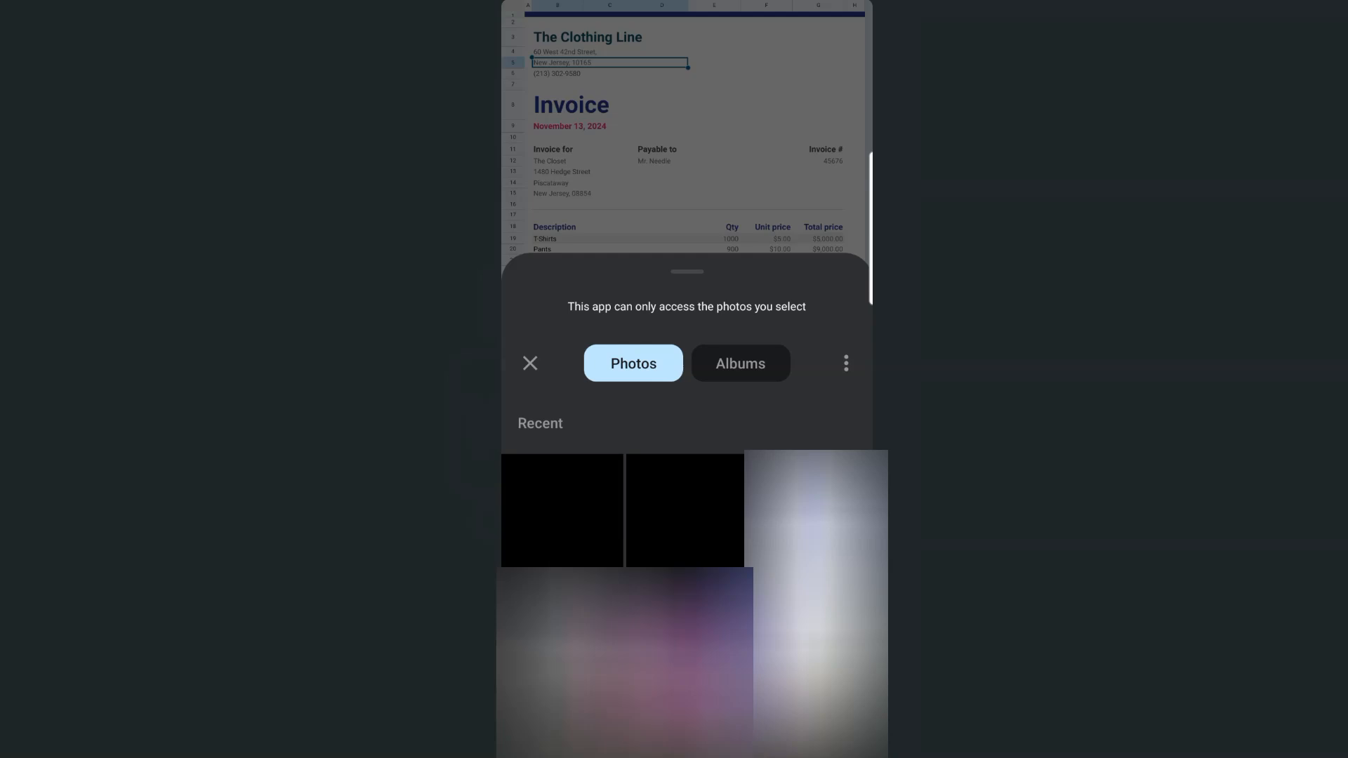
pyautogui.click(529, 362)
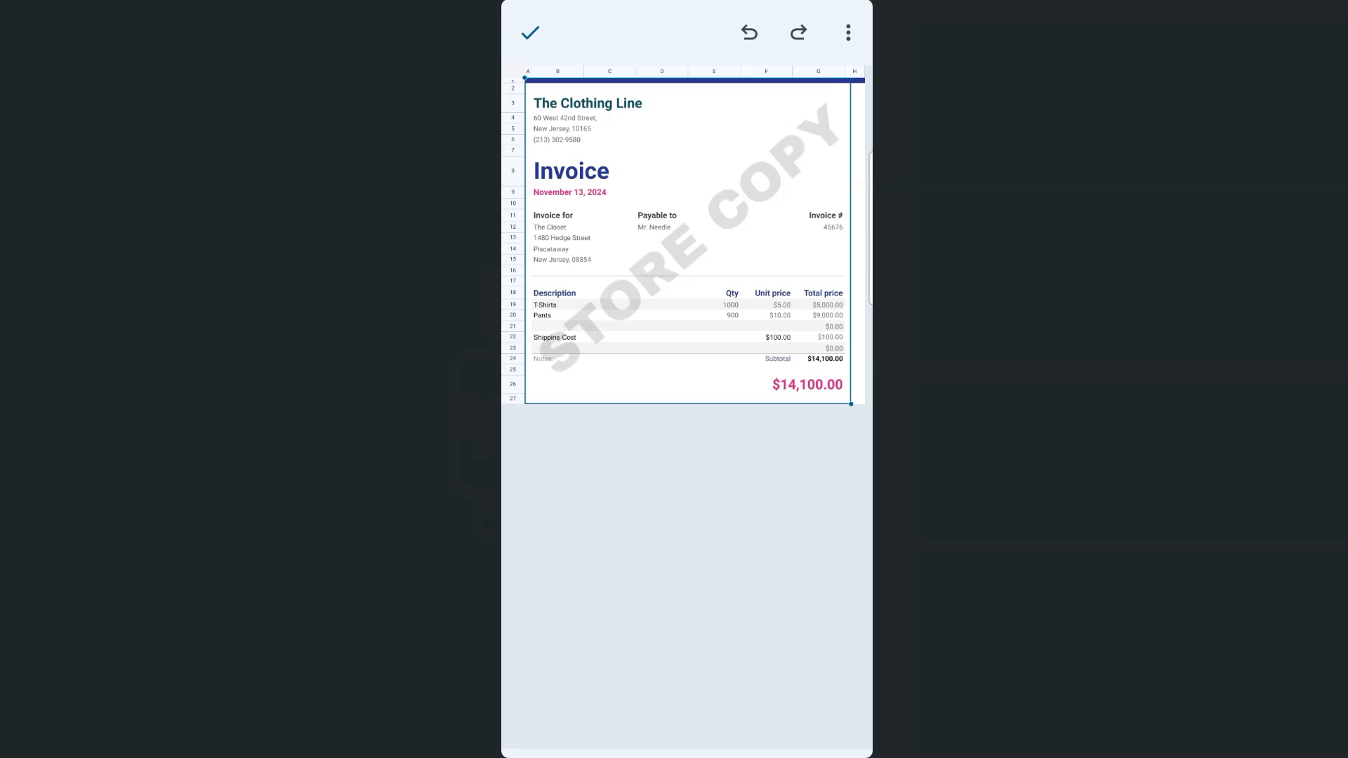
pyautogui.click(529, 32)
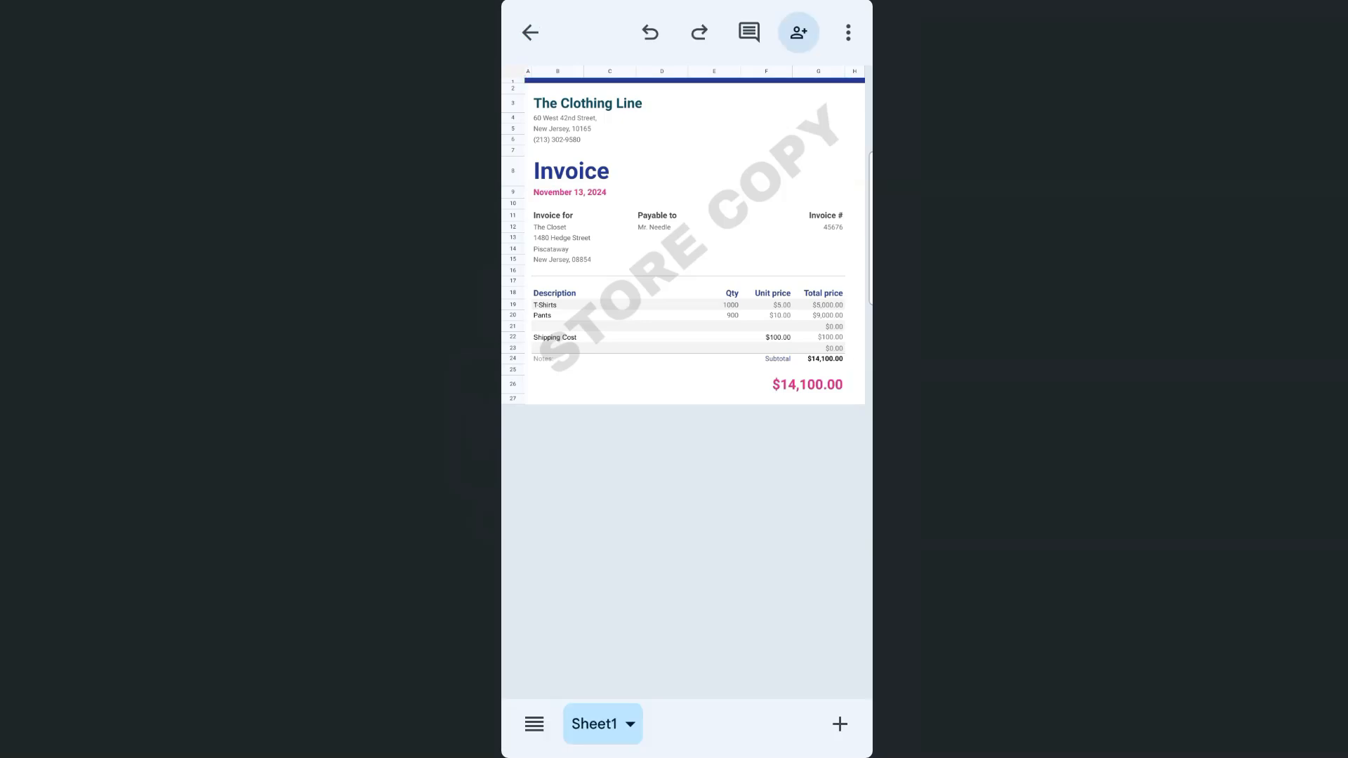